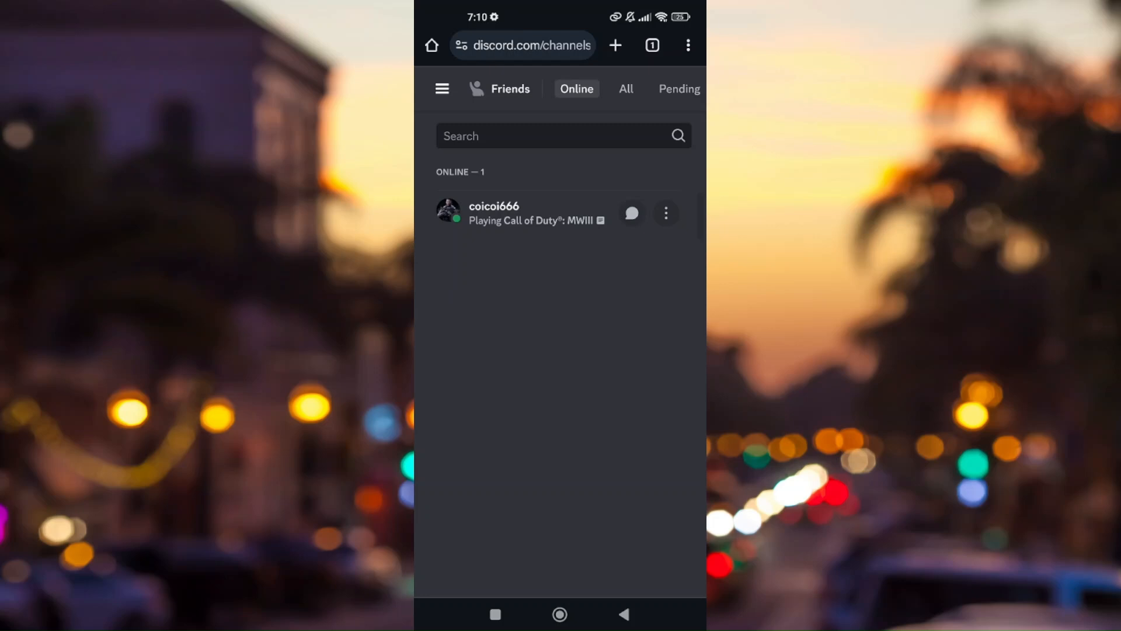
Bookmark Discord's Friends page and open the new bookmark's edit screen.
{"action": "left_click", "coordinate": [688, 45]}
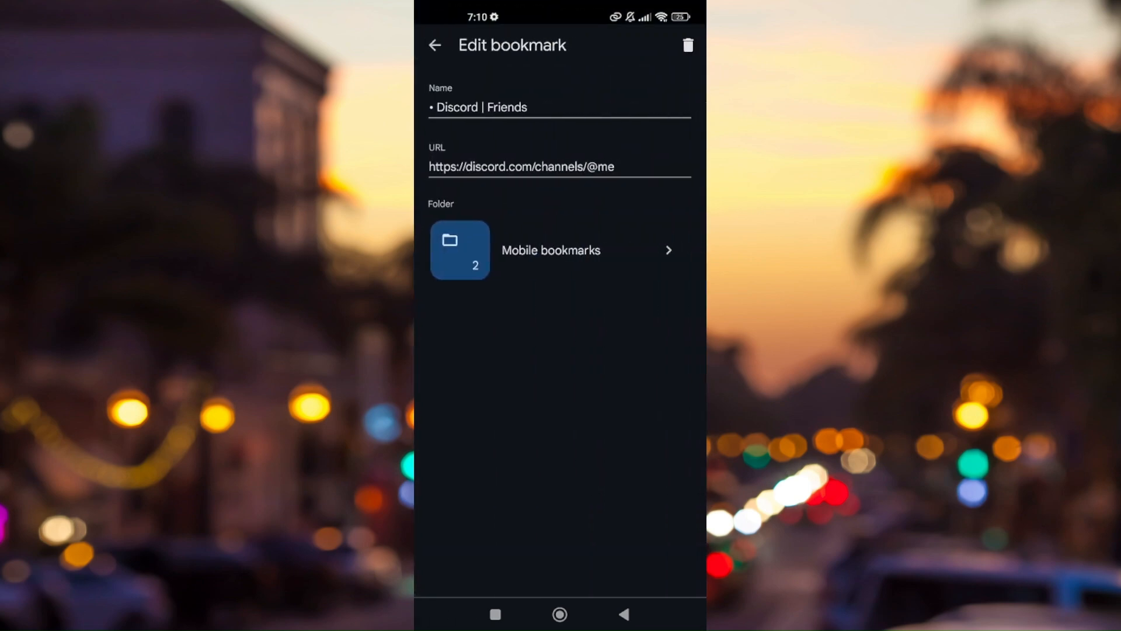
Rename the Discord bookmark to TOKEN.
{"action": "left_click", "coordinate": [481, 107]}
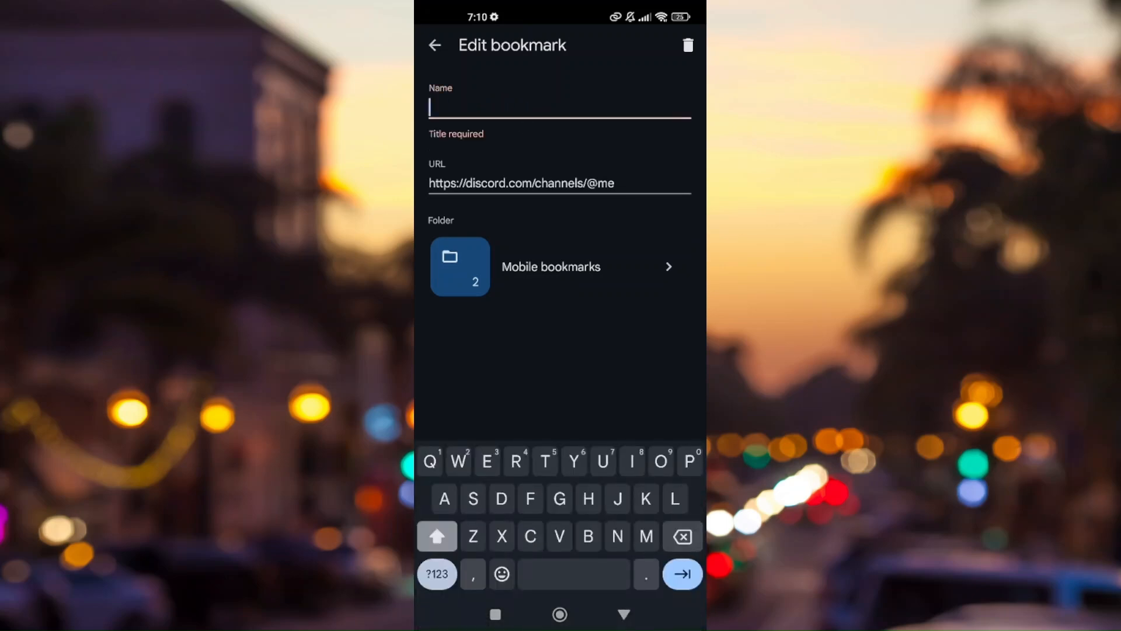
{"action": "type", "text": "TOKEN"}
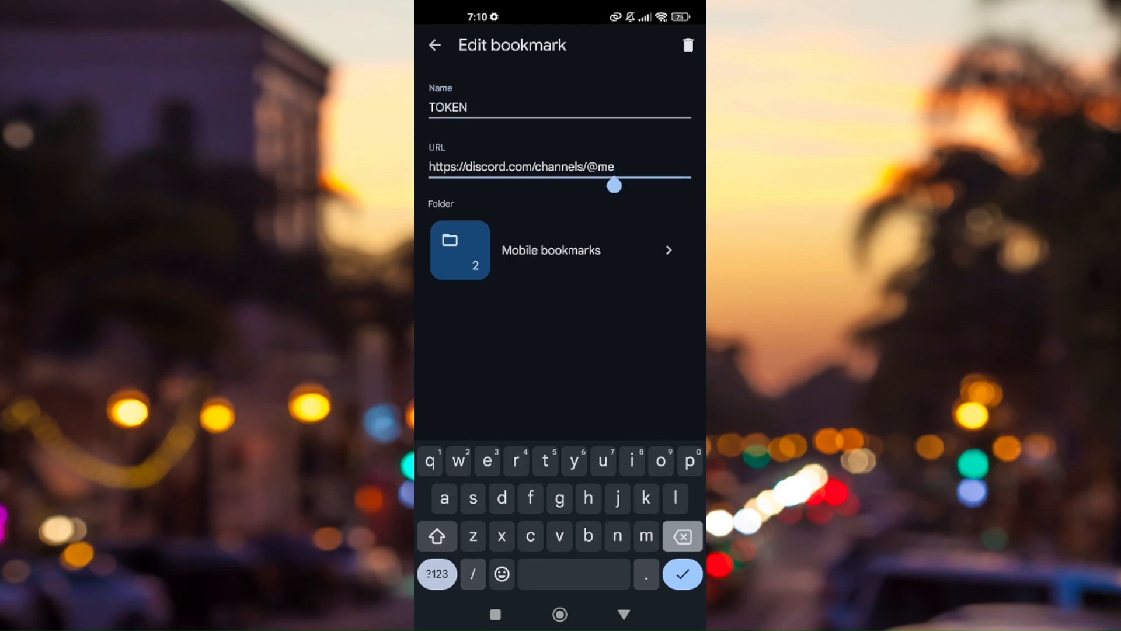
{"action": "key", "text": "BackSpace"}
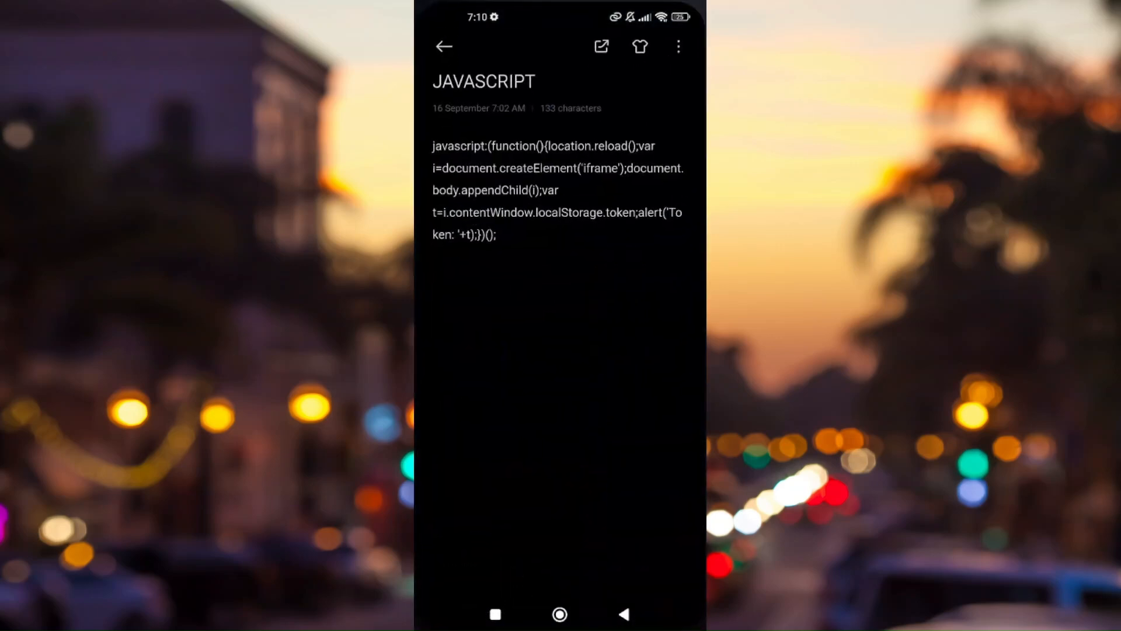
Copy the javascript snippet from the JAVASCRIPT note and blank the TOKEN bookmark's URL.
{"action": "left_click", "coordinate": [558, 190]}
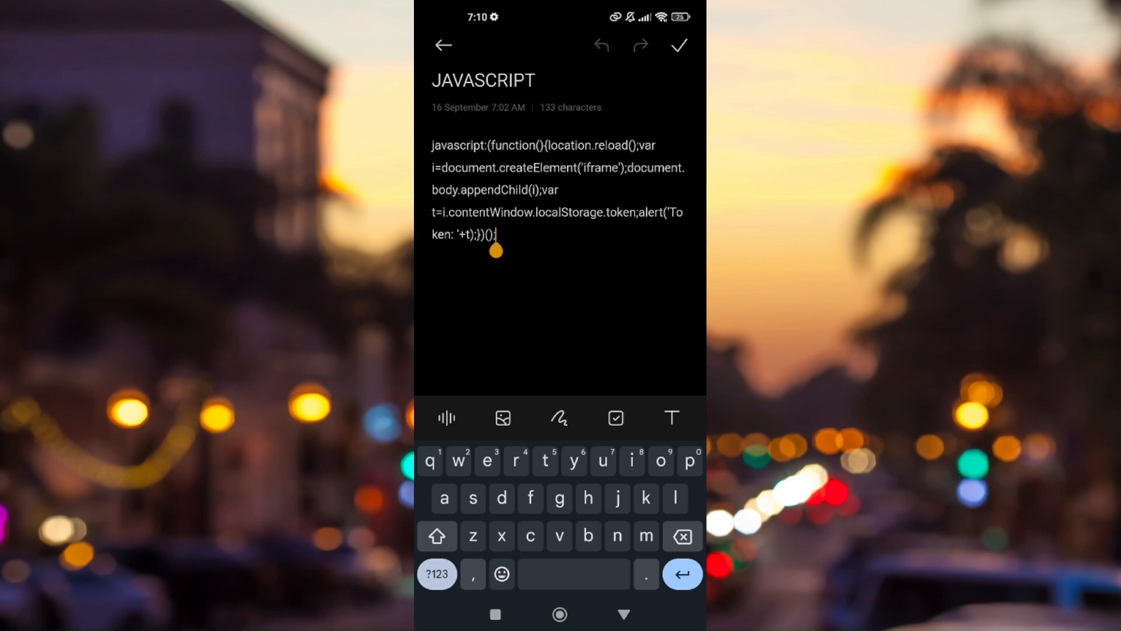
{"action": "left_click", "coordinate": [678, 44]}
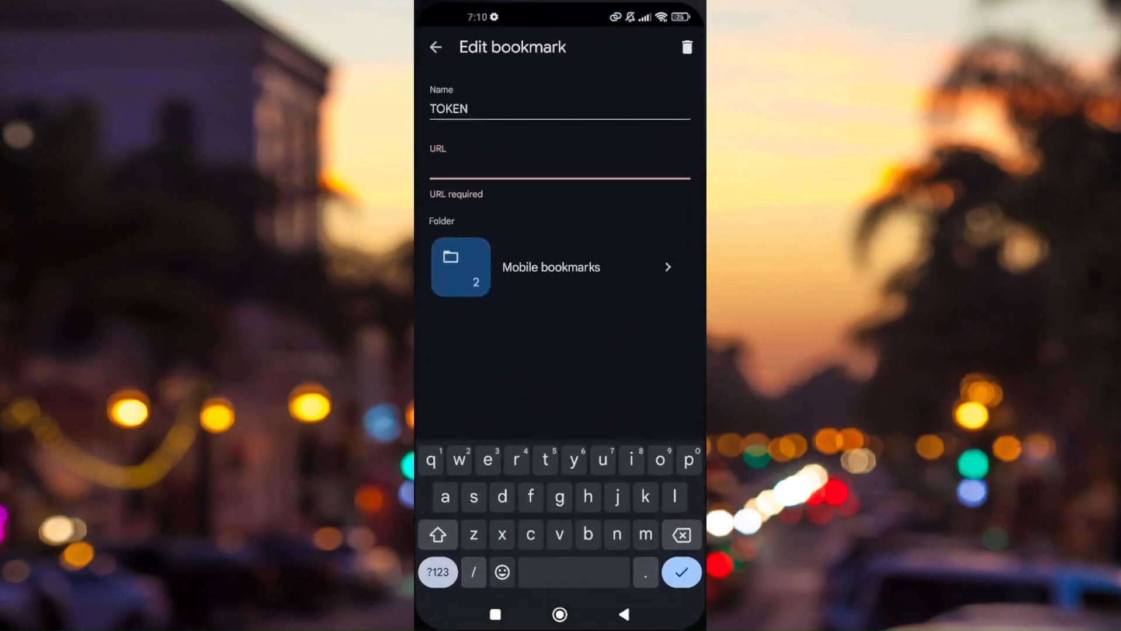
Paste the javascript snippet as the TOKEN bookmark's URL, keeping it in Mobile bookmarks.
{"action": "left_click", "coordinate": [558, 168]}
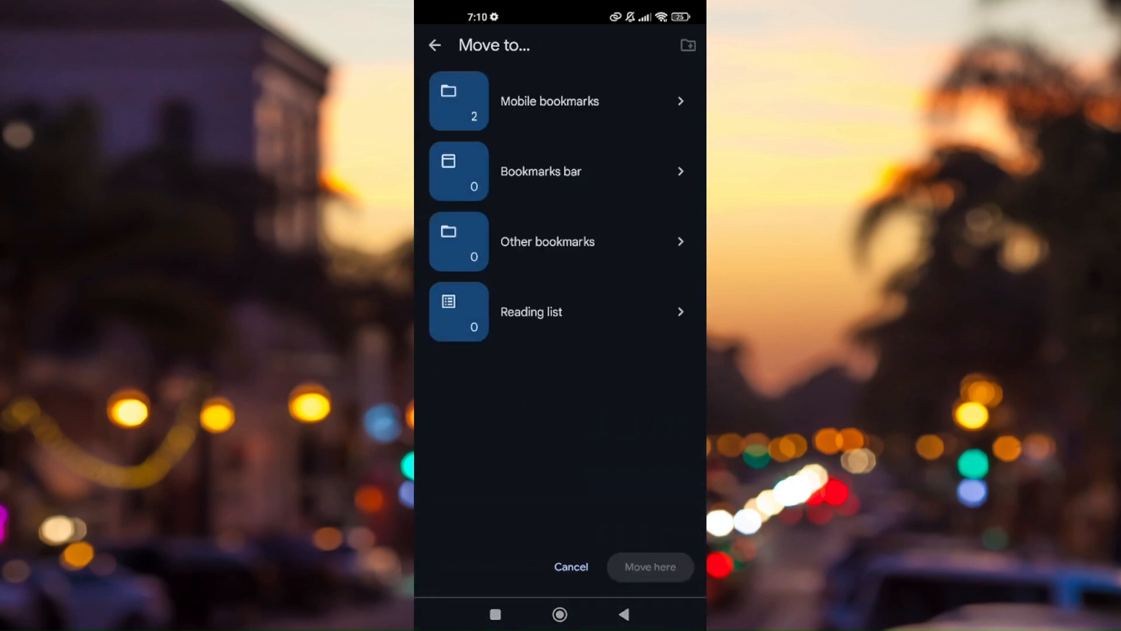
{"action": "left_click", "coordinate": [549, 101]}
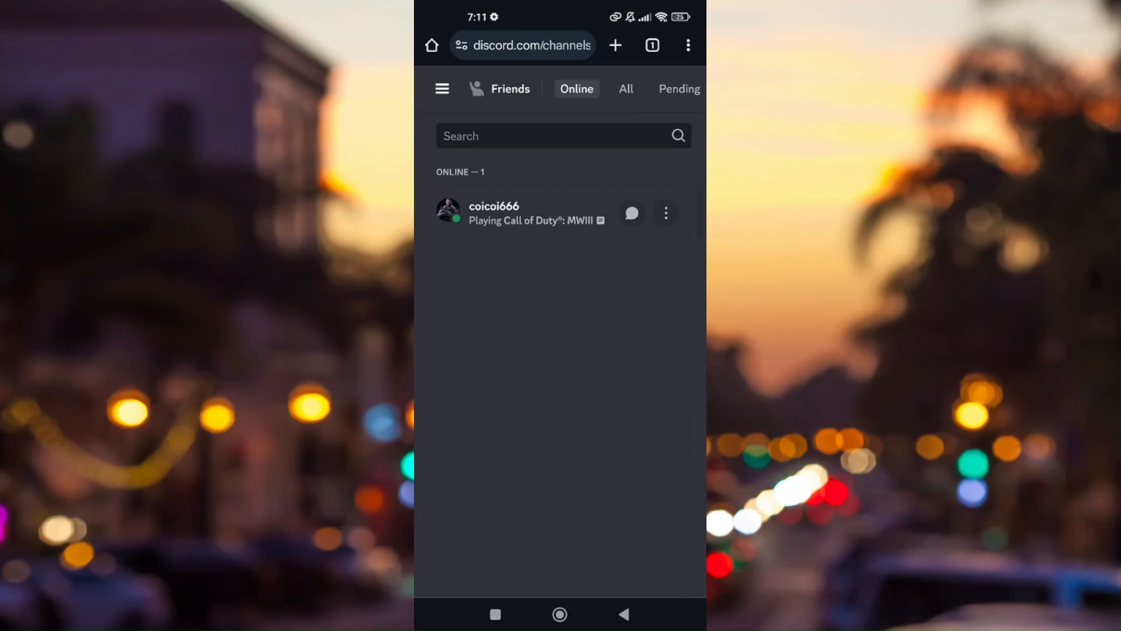
Open Mobile bookmarks to find TOKEN, and open the lowercase token entry's options.
{"action": "left_click", "coordinate": [689, 45]}
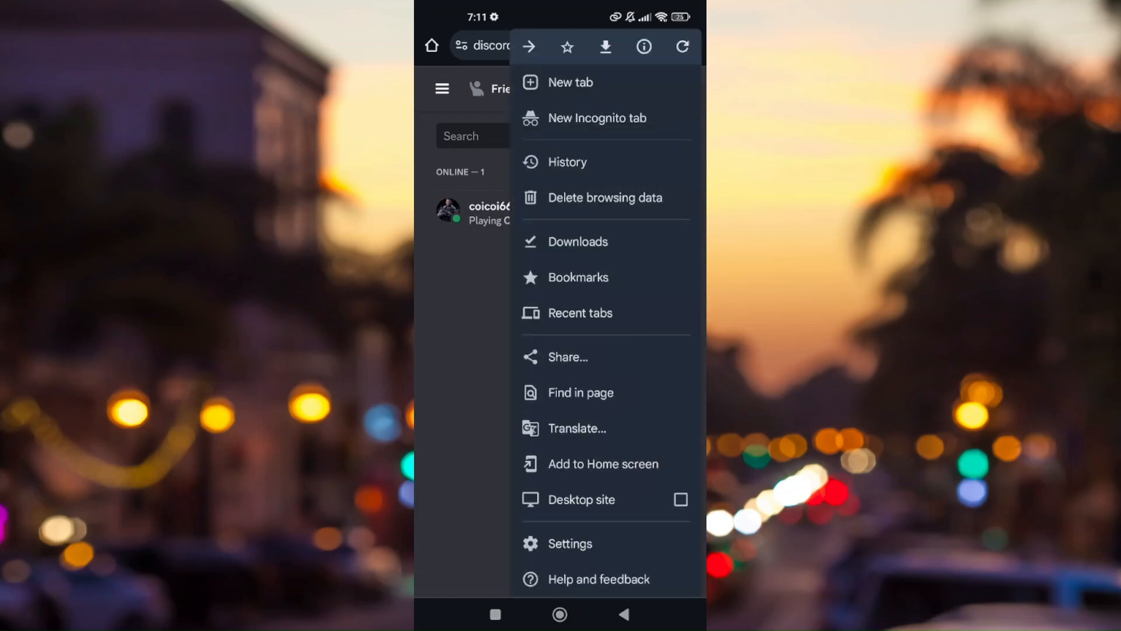
{"action": "left_click", "coordinate": [577, 241]}
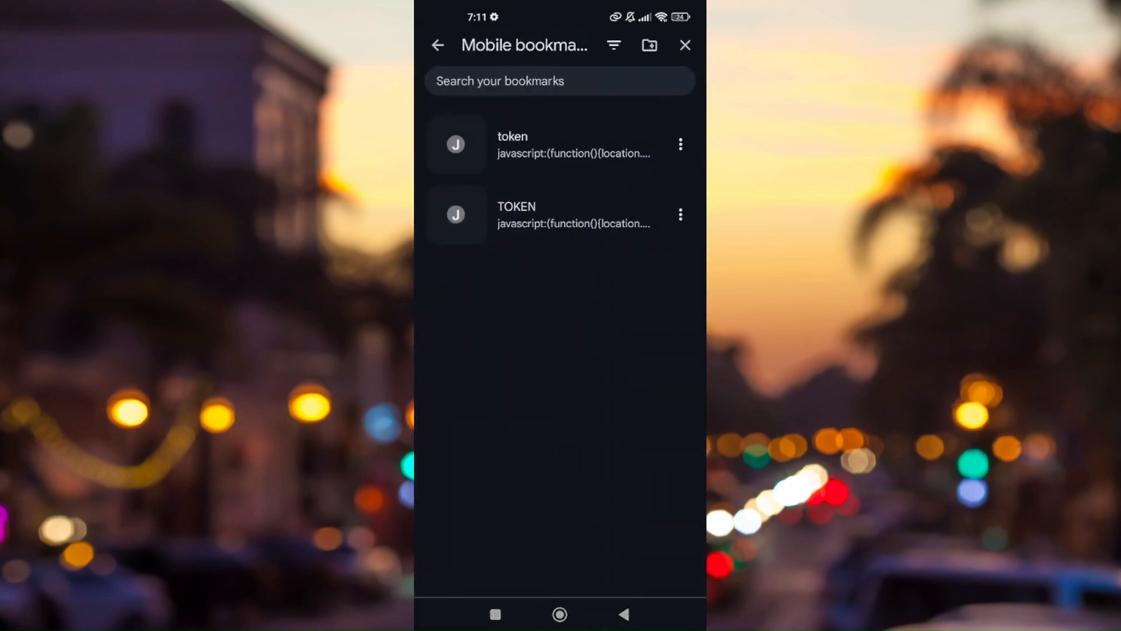
{"action": "left_click", "coordinate": [680, 144]}
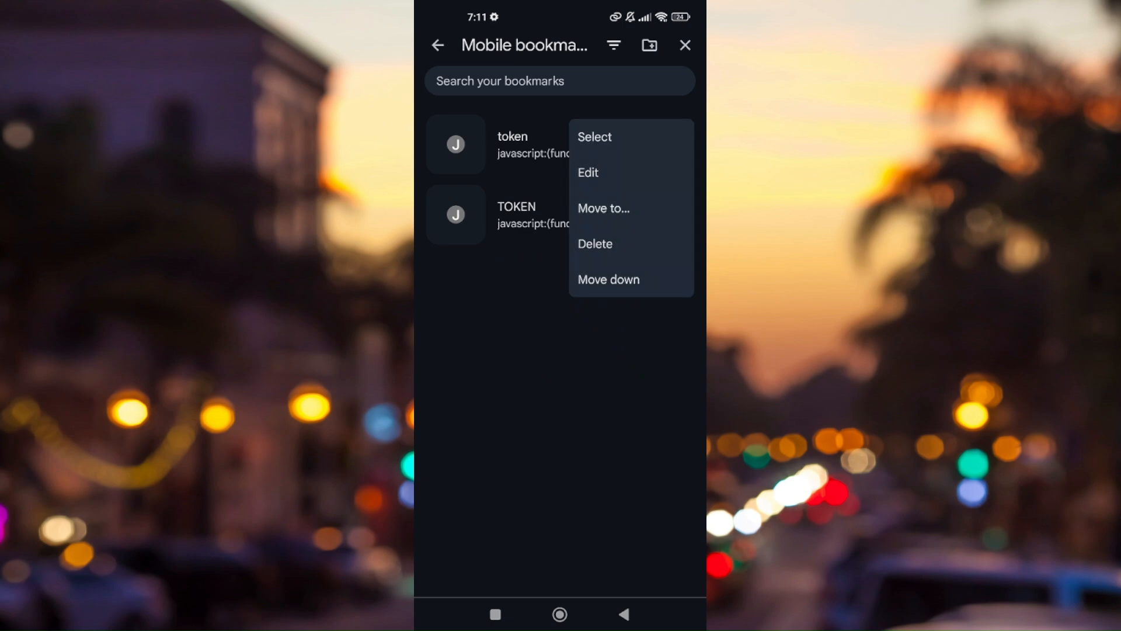